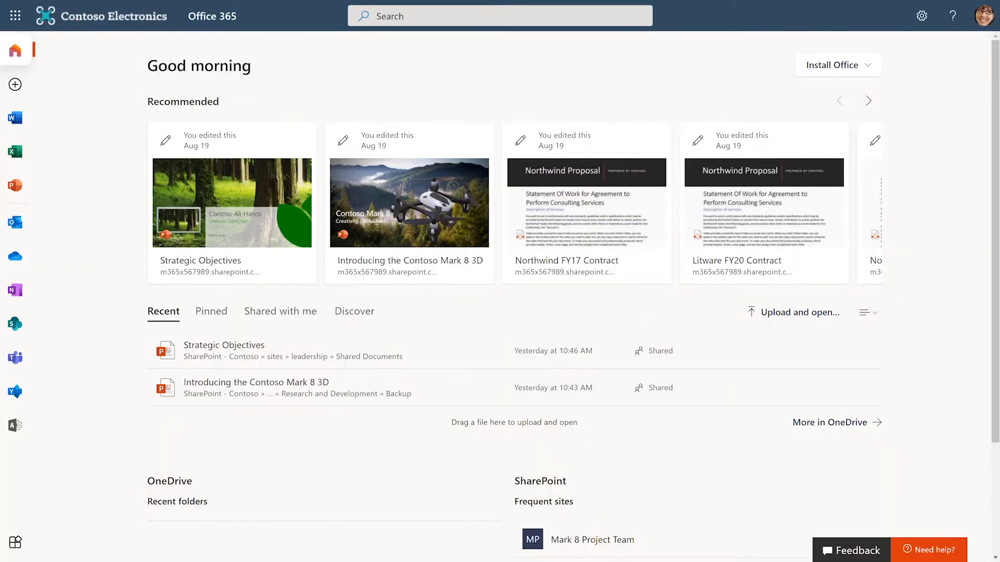
mouse_move(22, 15)
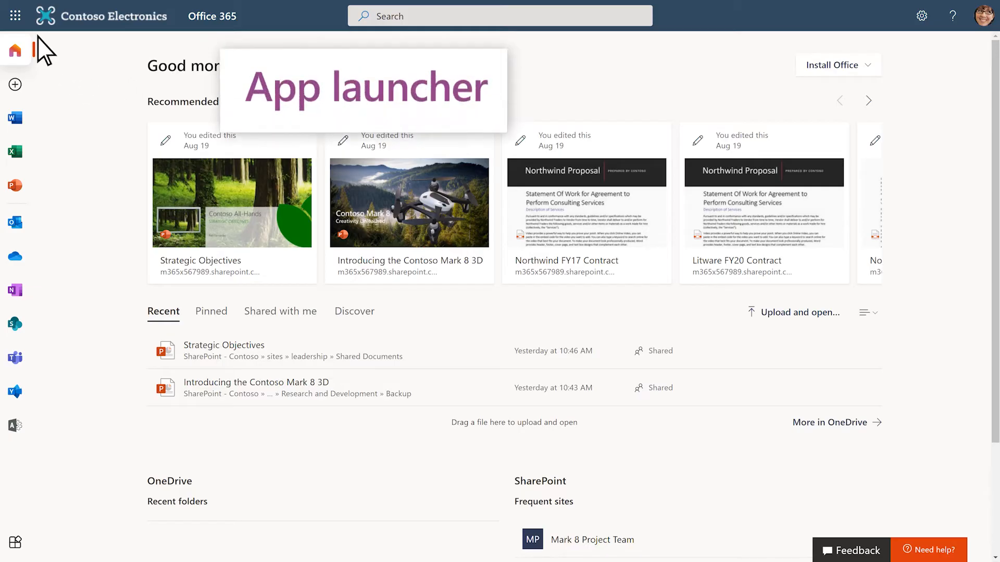
Launch Microsoft Lists from the Office 365 app launcher by searching 'Lists' under All apps.
left_click(16, 16)
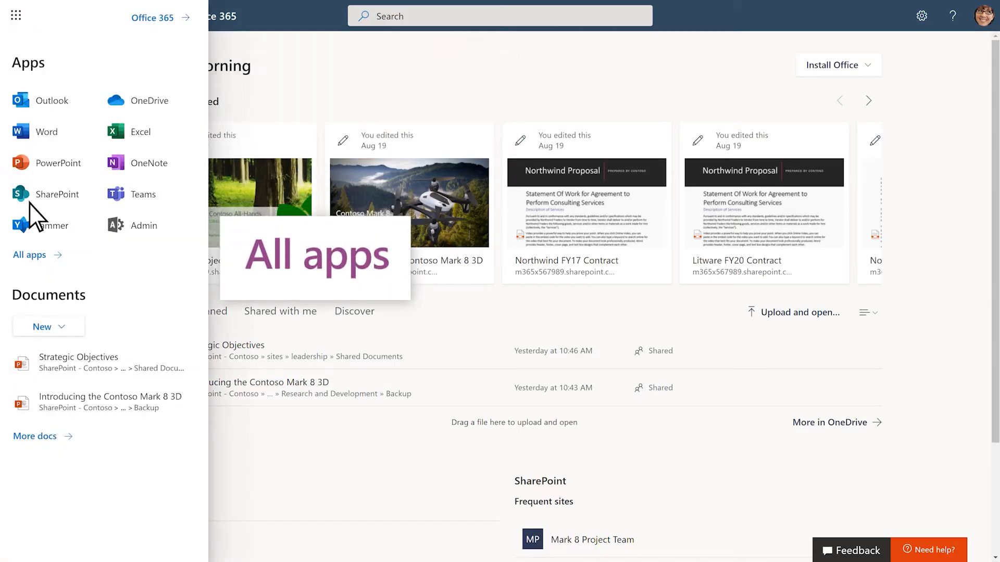
left_click(29, 254)
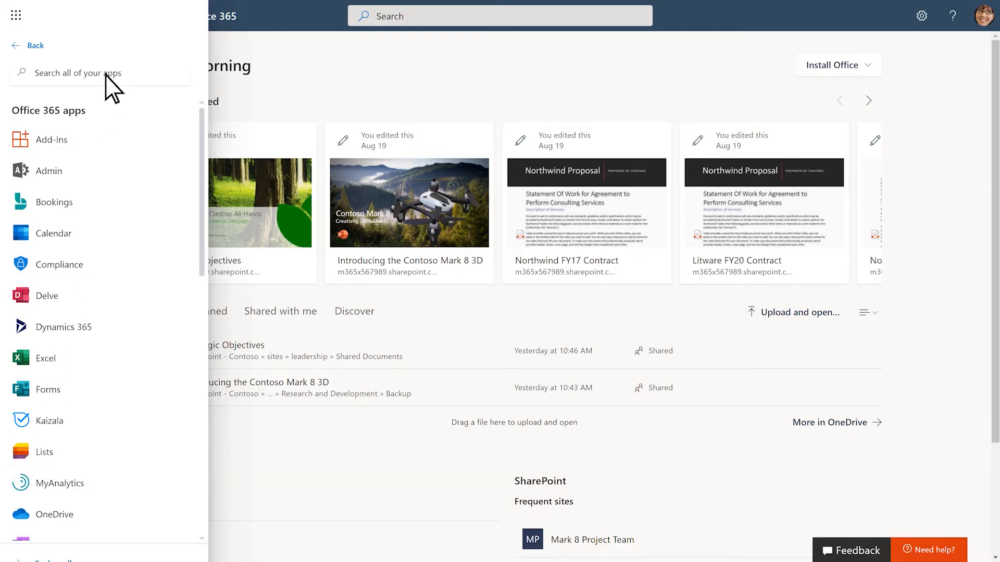
type("Lists")
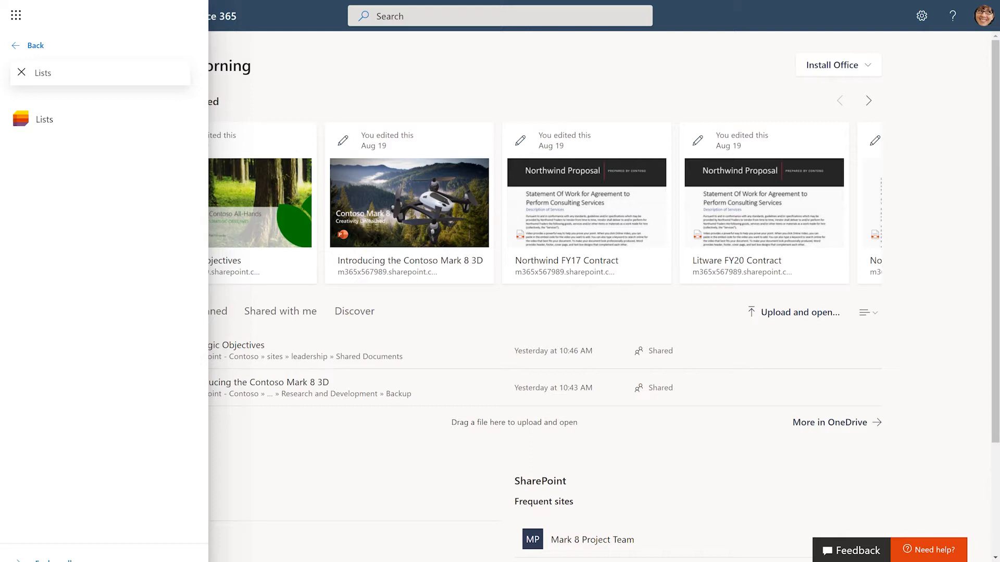
left_click(44, 118)
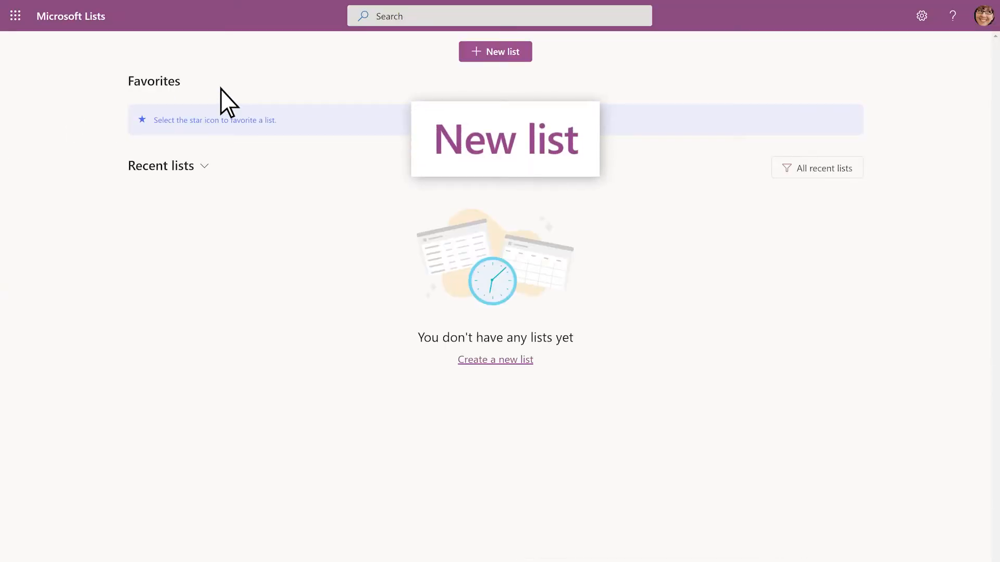
Start a new list to show the Create a list dialog with blank, Excel, existing-list and template options.
left_click(495, 51)
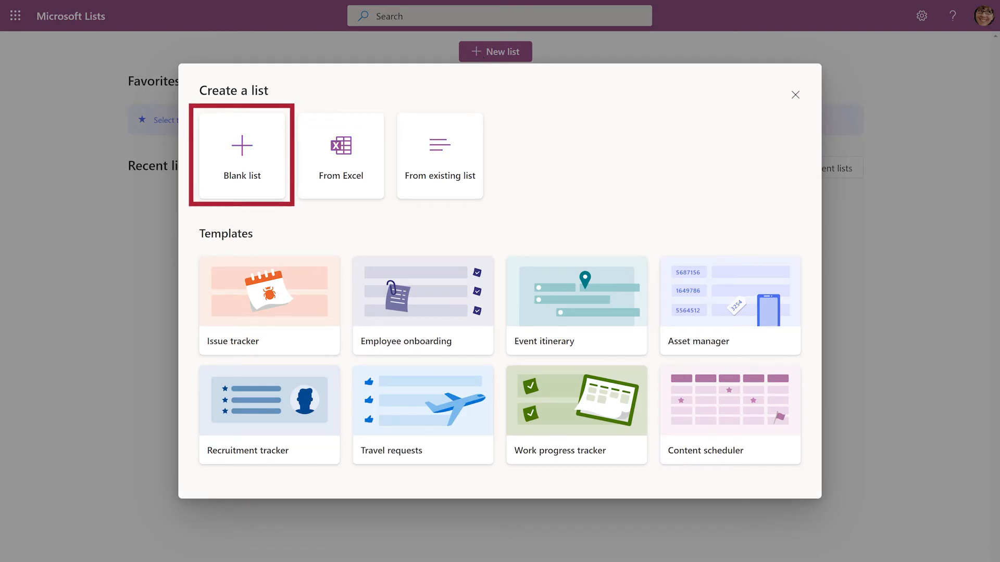
left_click(341, 156)
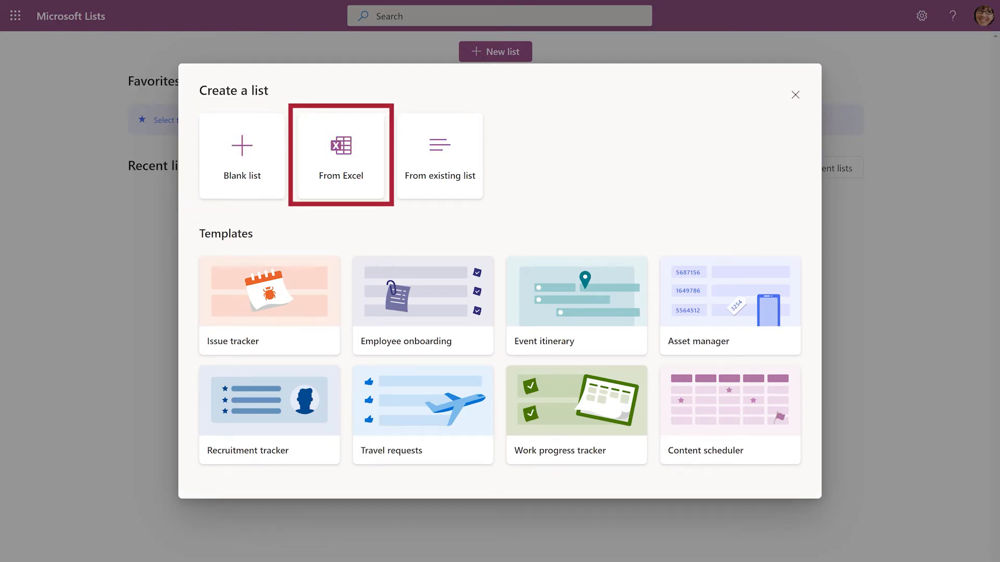
left_click(439, 155)
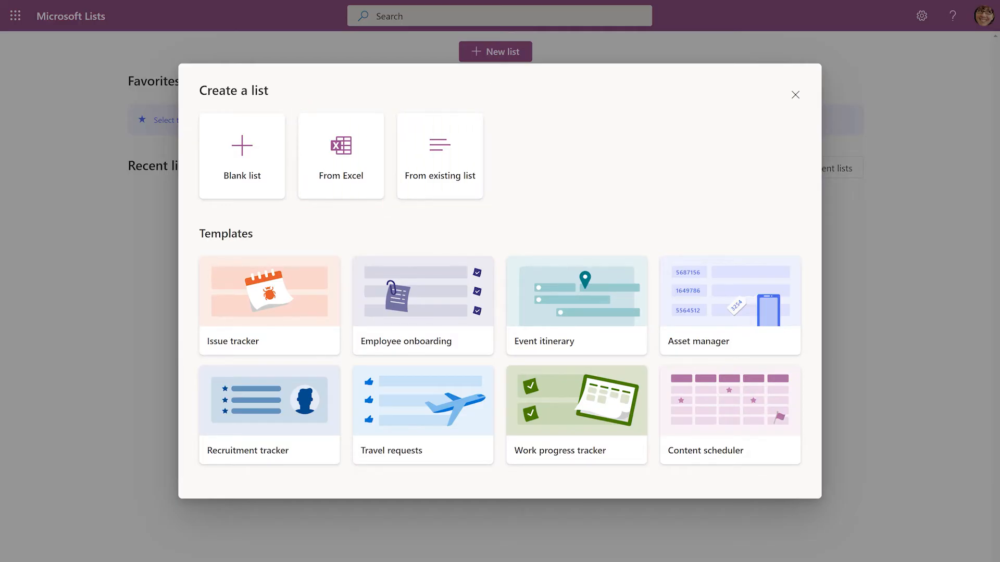
Preview the Issue tracker template and scan across its sample columns.
left_click(269, 292)
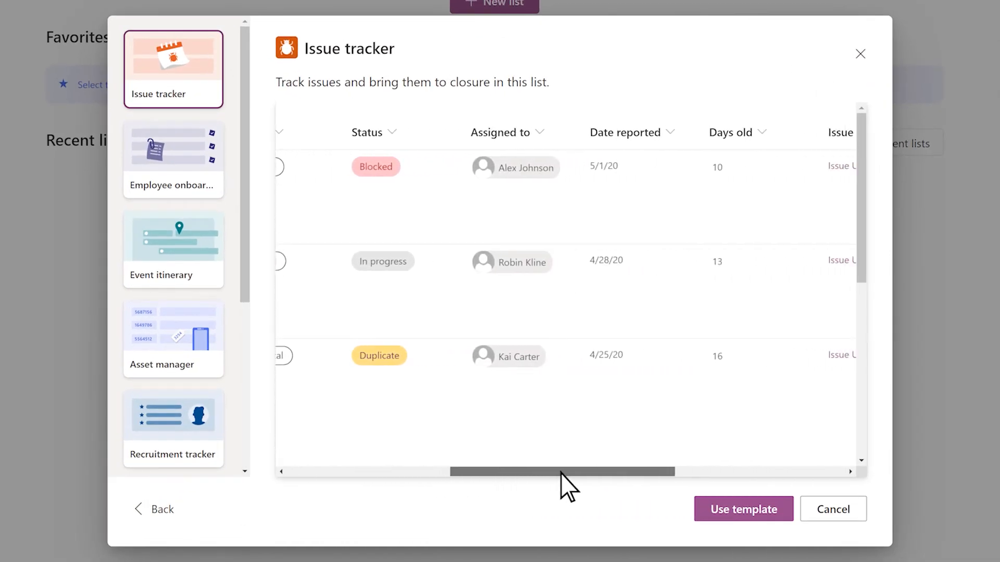
left_click_drag(562, 471, 733, 471)
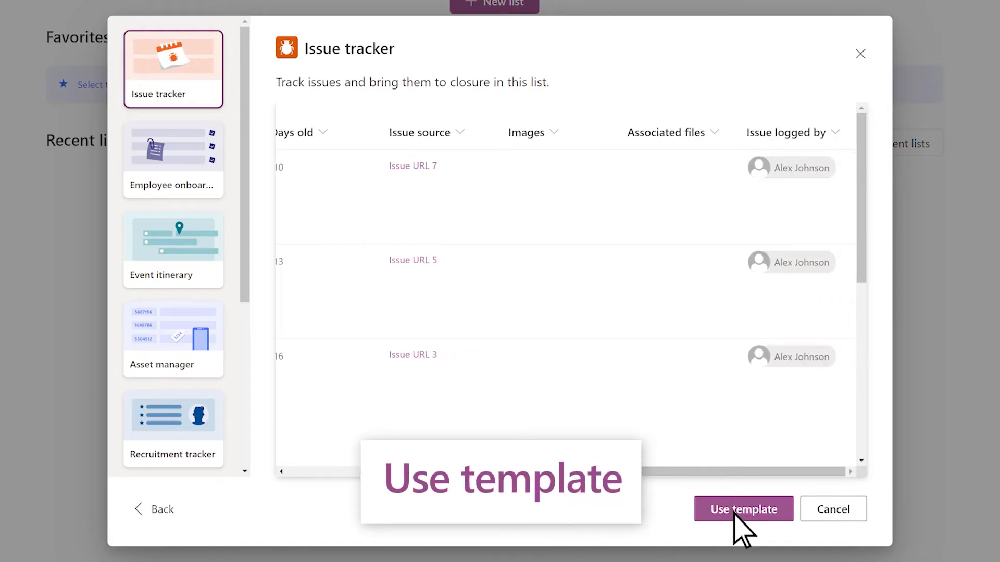
Use the Issue tracker template, naming the list 'Maintenance requests' with dark teal colour and clipboard icon.
left_click(744, 509)
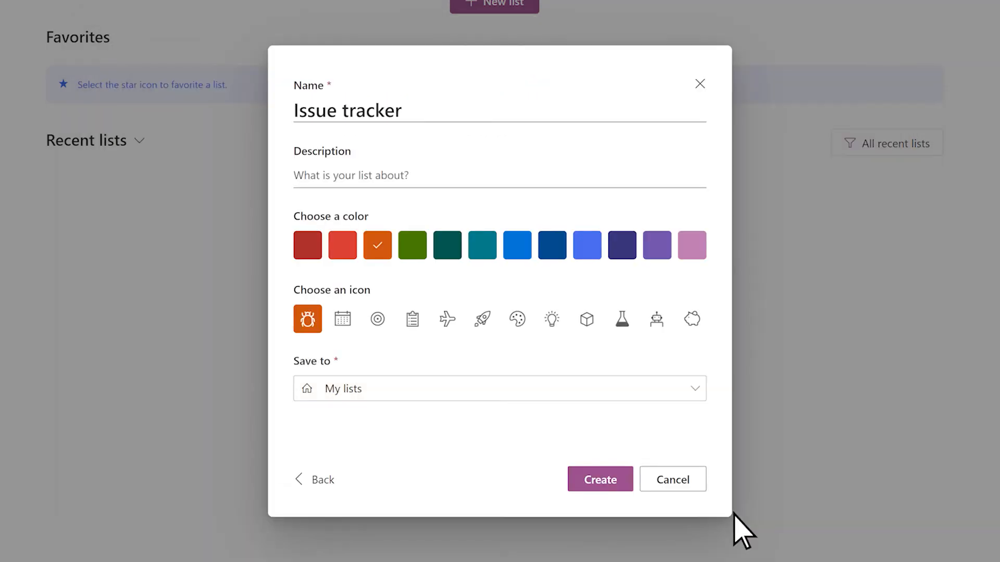
left_click(408, 112)
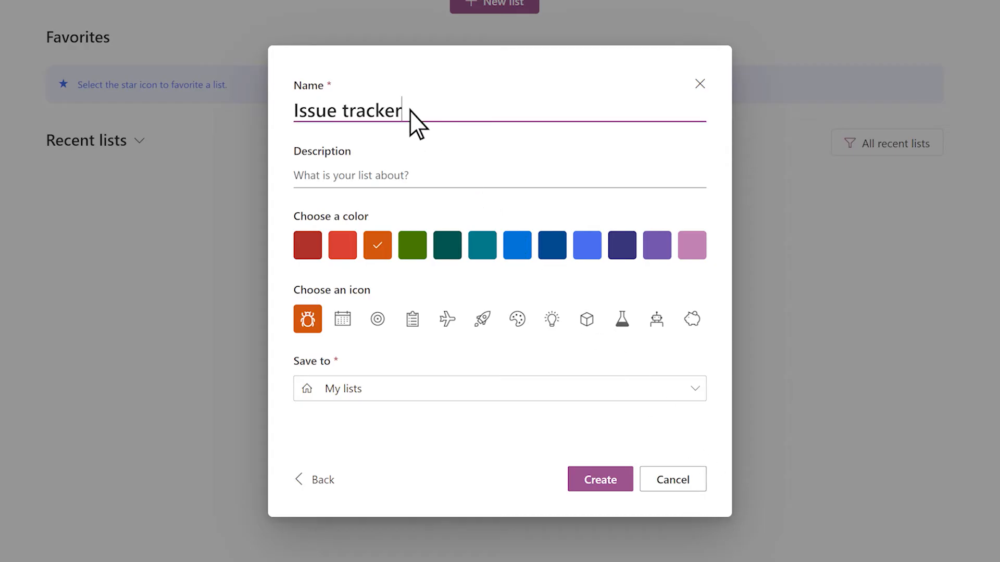
type("Maintenance requests")
left_click(499, 176)
type("Track status of building maintenance")
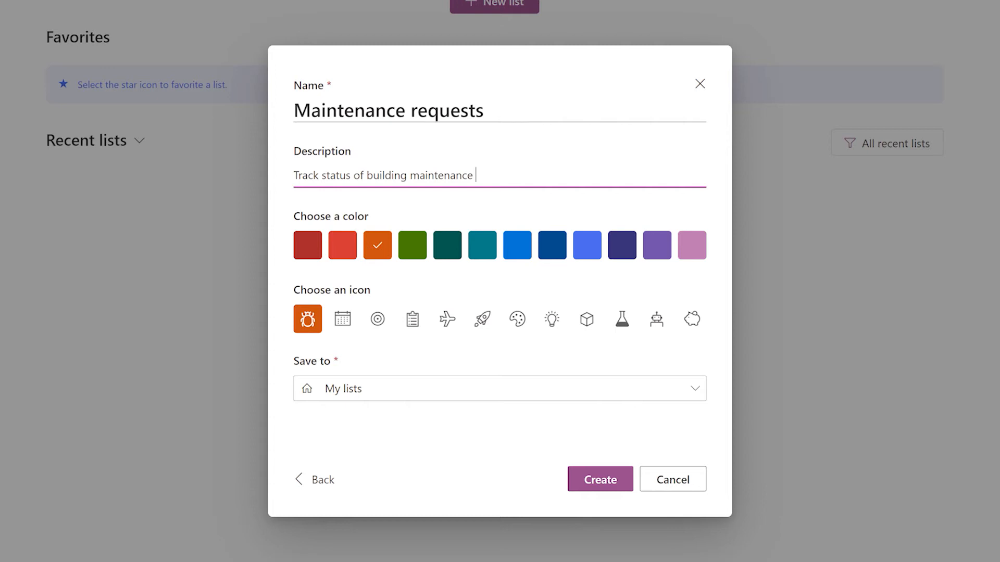
type("requests")
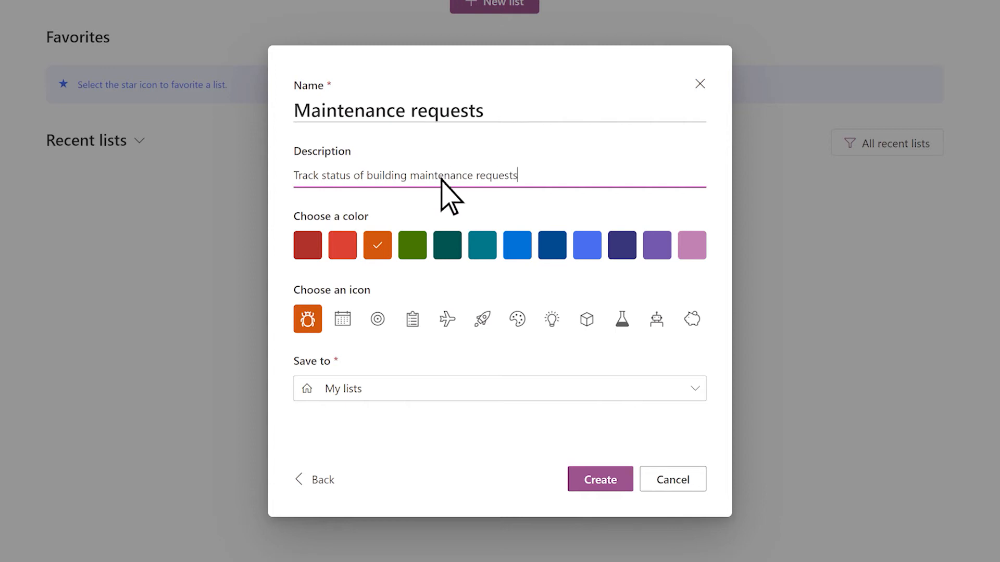
left_click(446, 245)
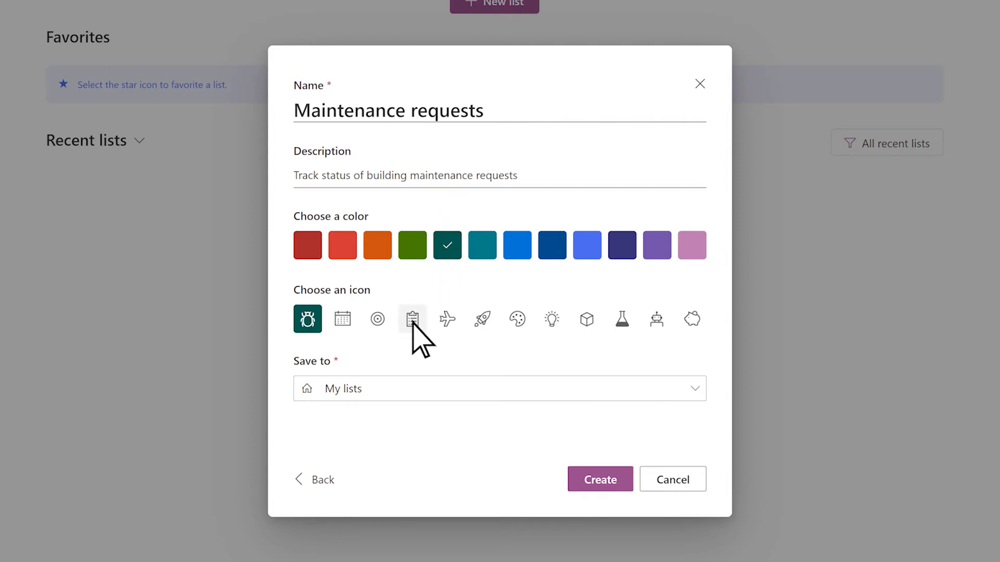
left_click(412, 319)
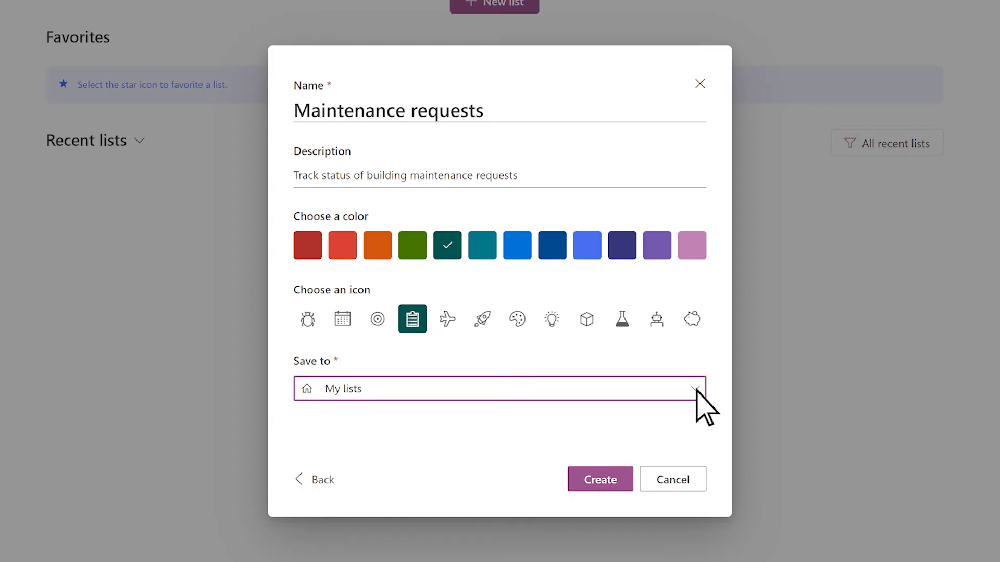
Choose Mark 8 Project Team under Recent sites as the list's save location.
left_click(695, 396)
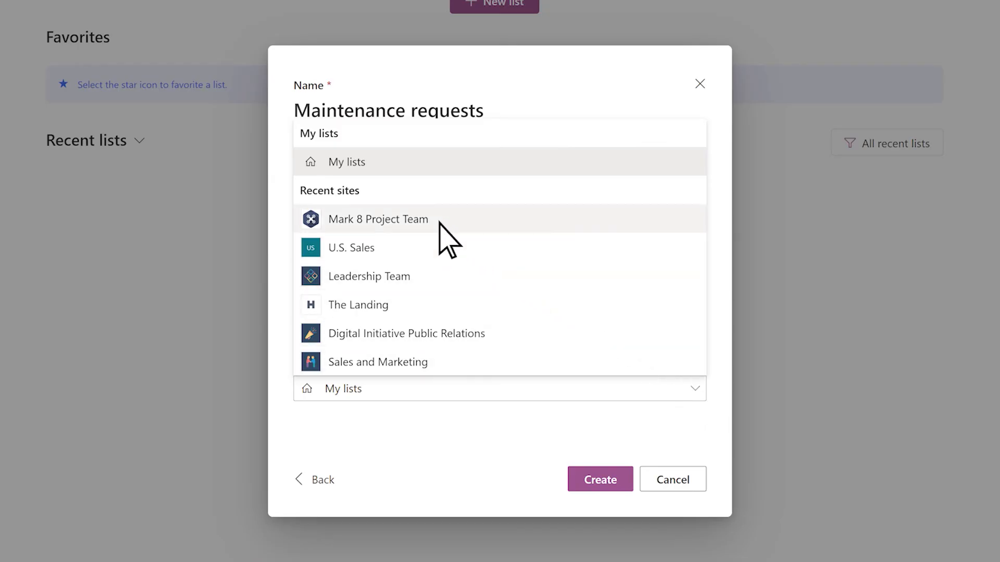
left_click(378, 219)
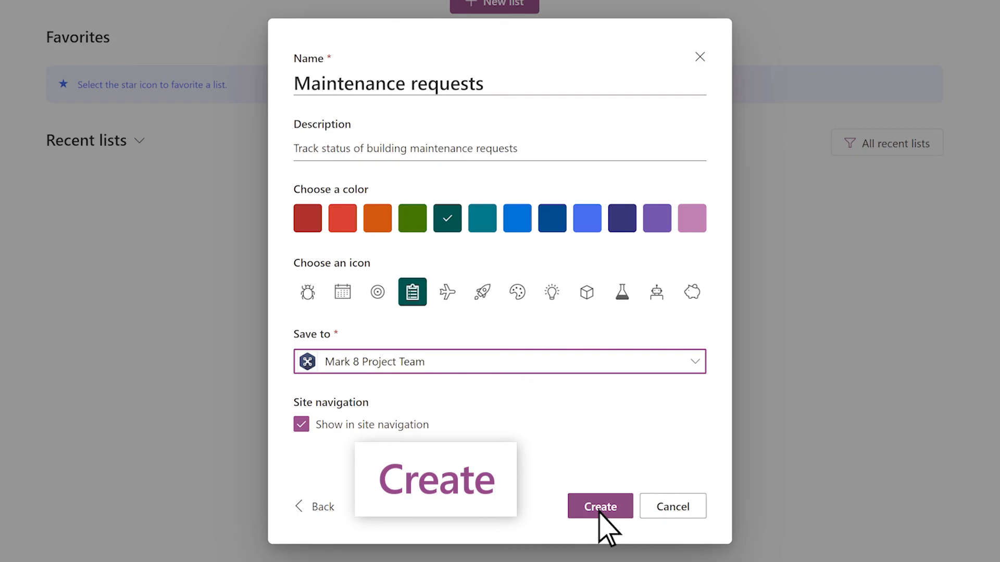
Create the Maintenance requests list and bring up a blank New item form.
left_click(600, 506)
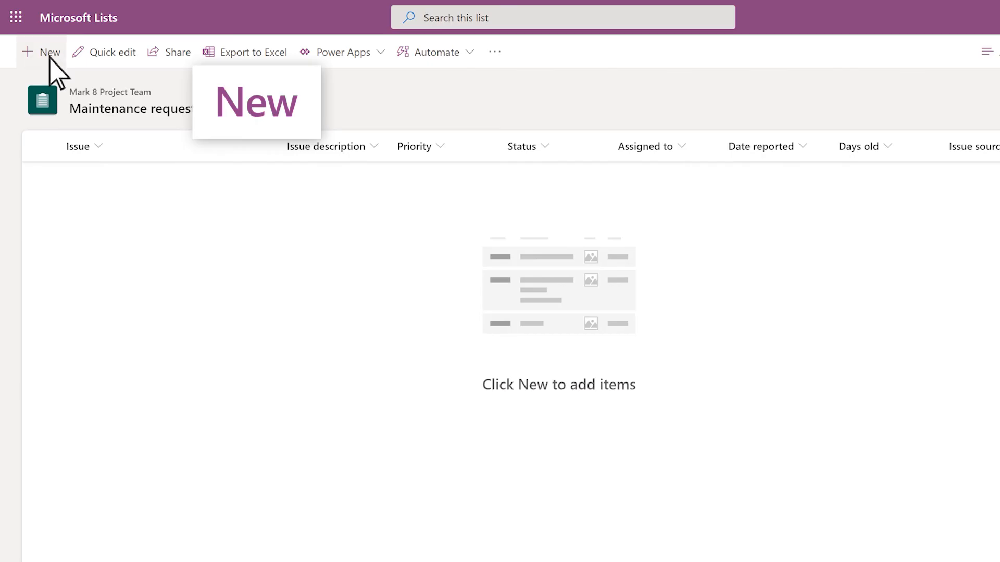
left_click(42, 52)
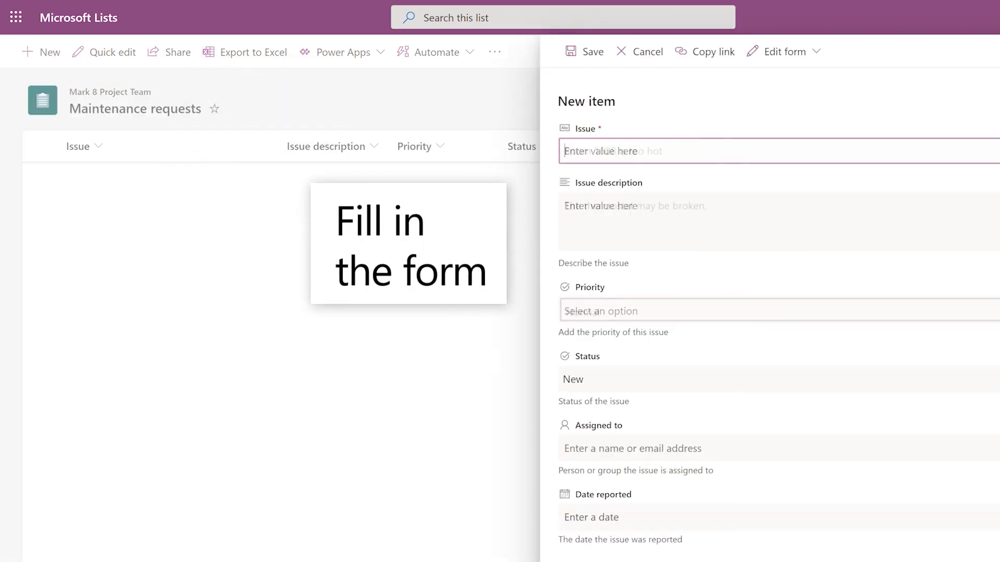